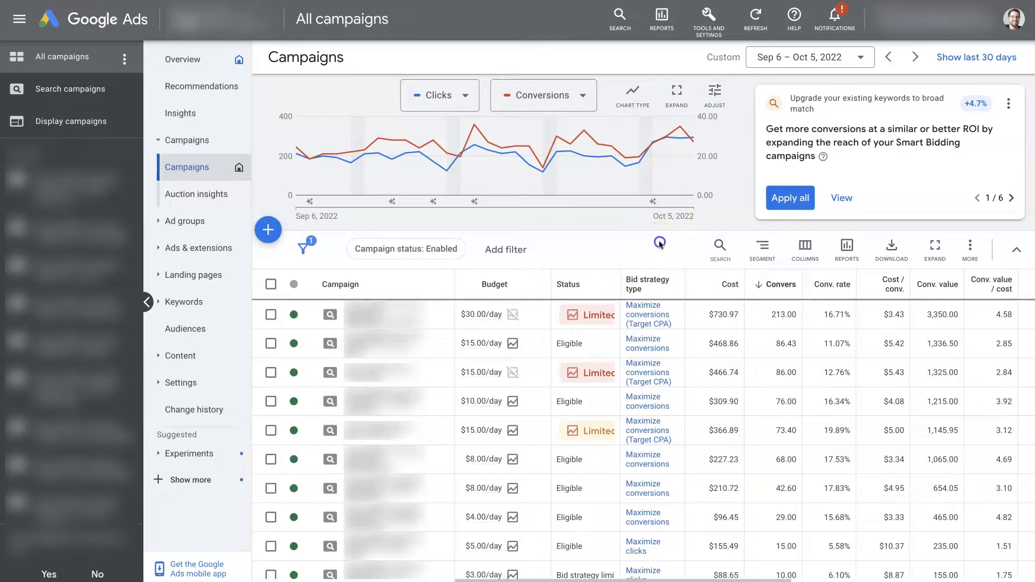
# Bring up the Paid Ads page on the Missoula SEO Geek website
pyautogui.scroll(-3)
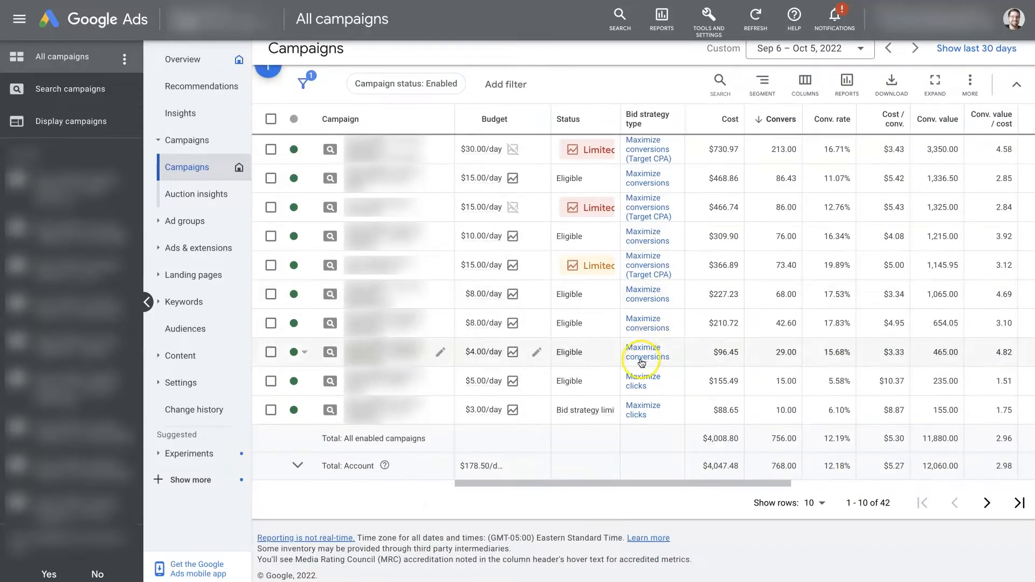
pyautogui.moveTo(732, 533)
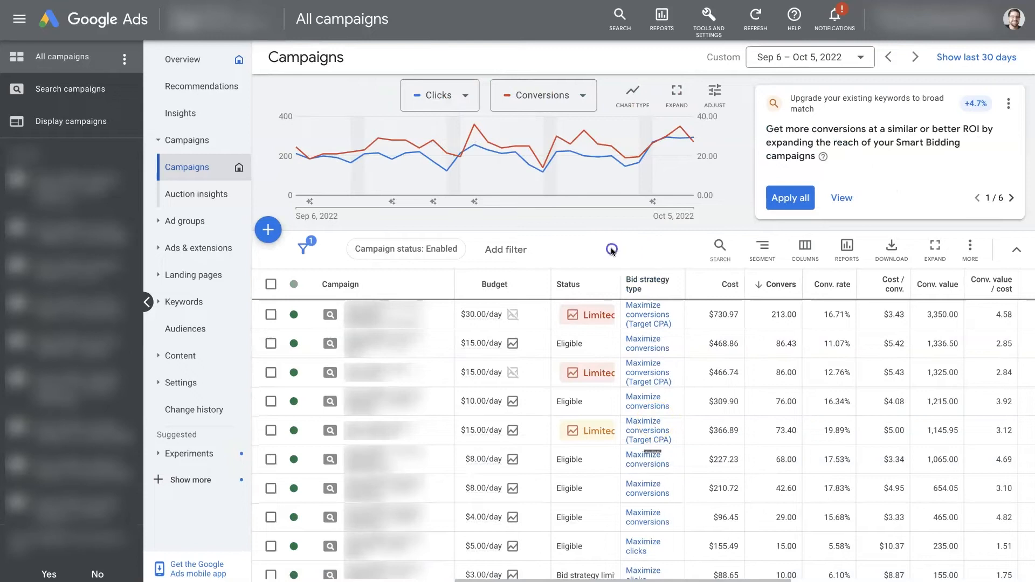
pyautogui.moveTo(627, 239)
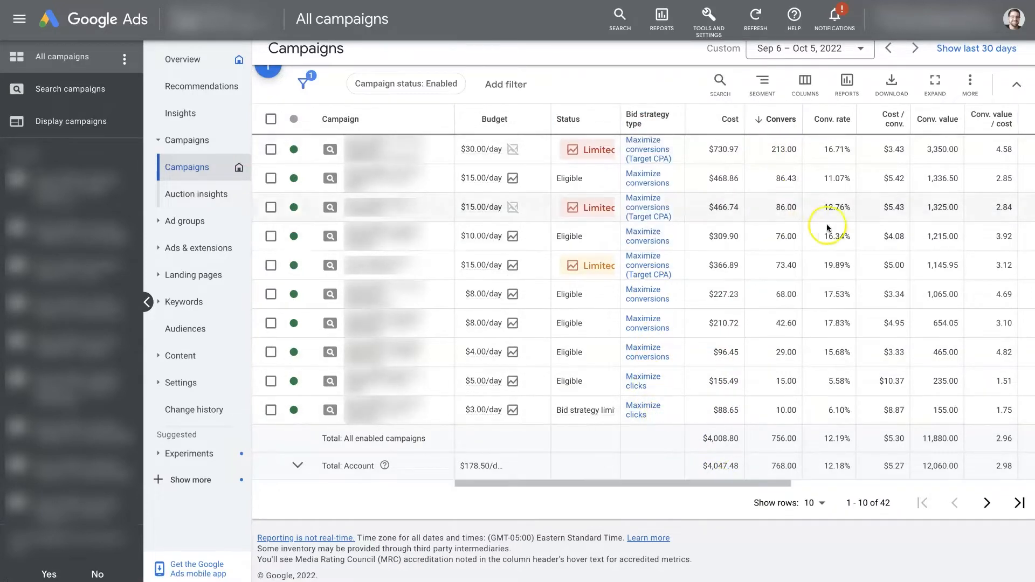
pyautogui.moveTo(739, 323)
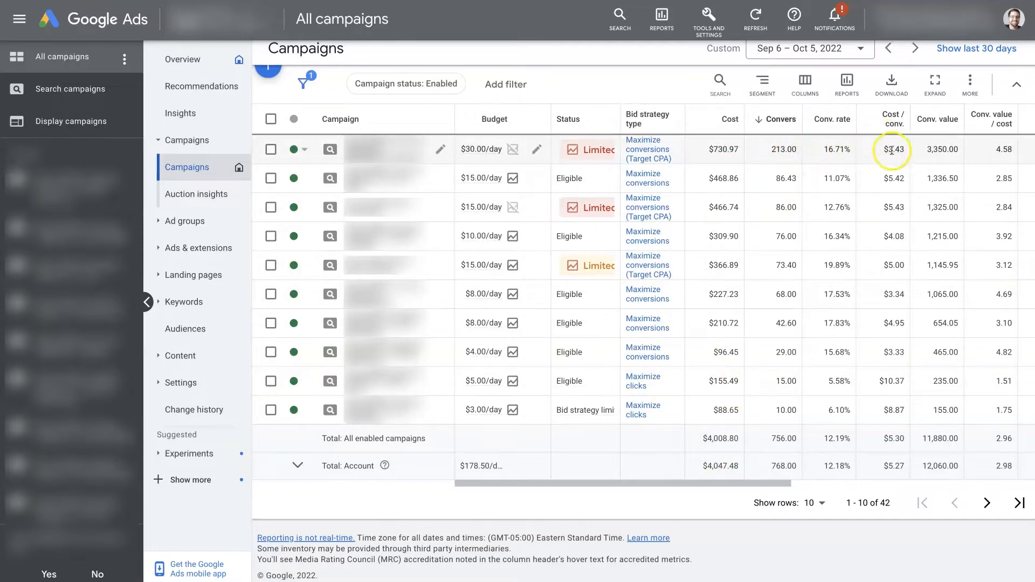
pyautogui.click(804, 85)
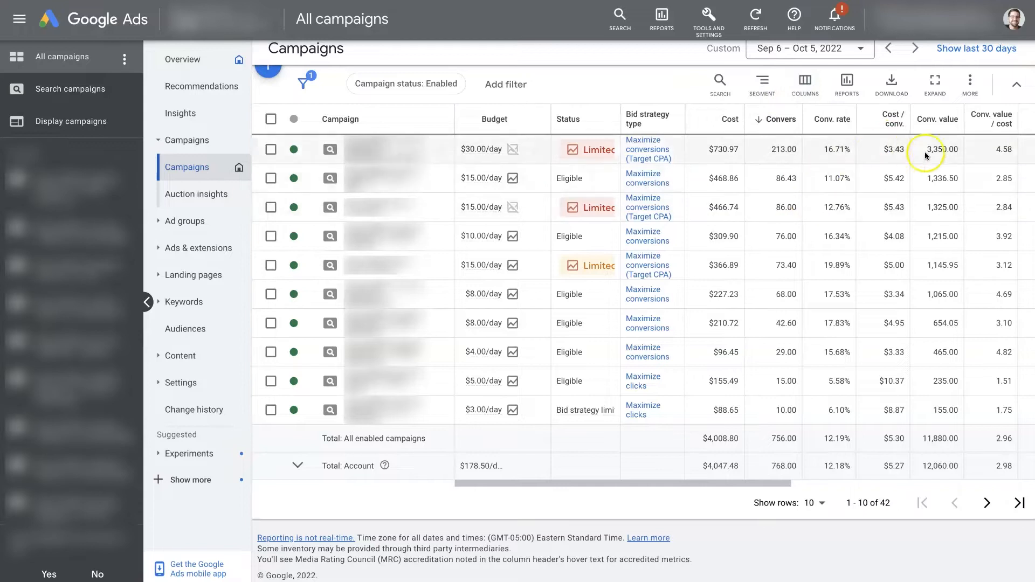
pyautogui.moveTo(794, 176)
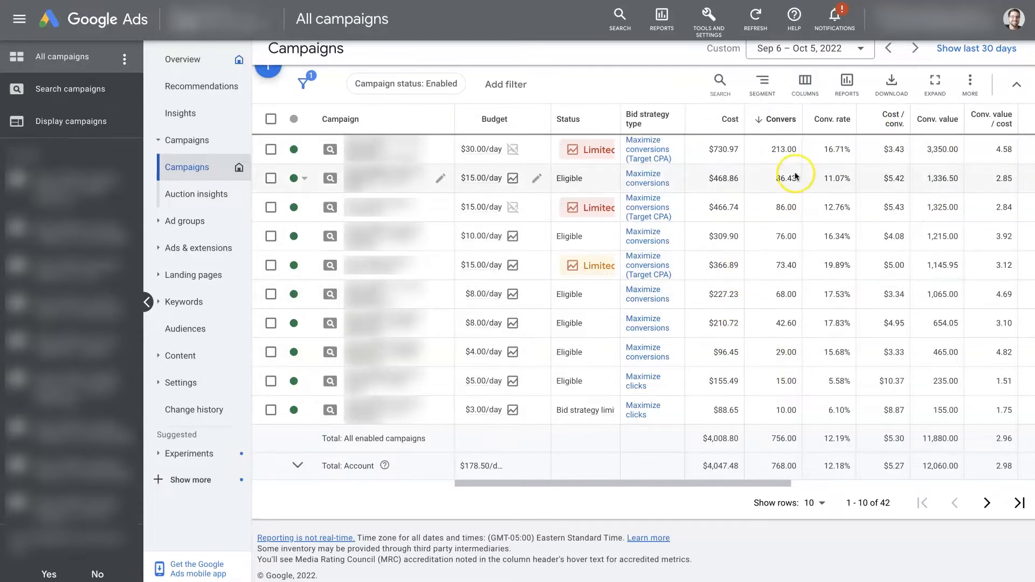
pyautogui.moveTo(778, 409)
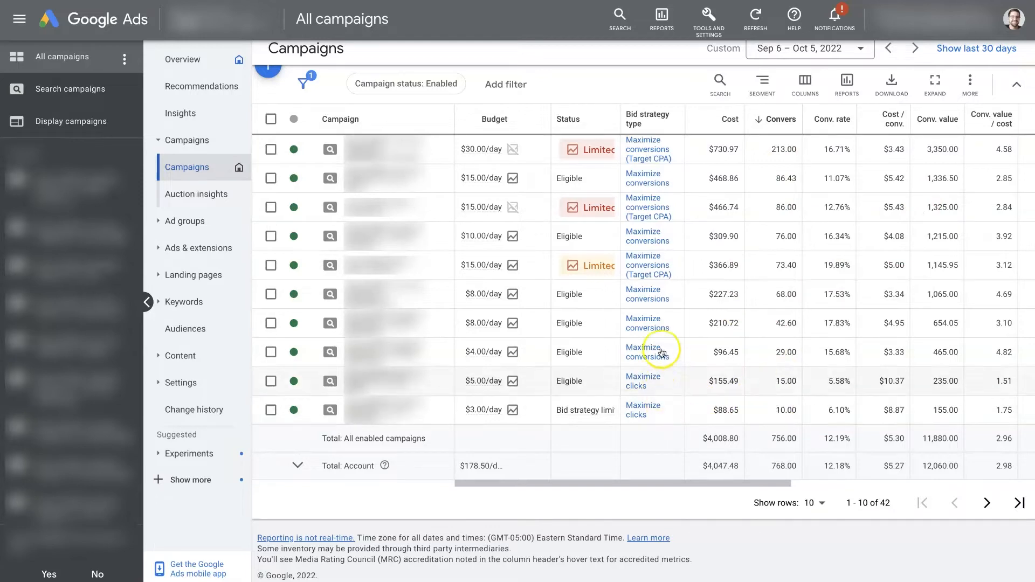
pyautogui.moveTo(637, 420)
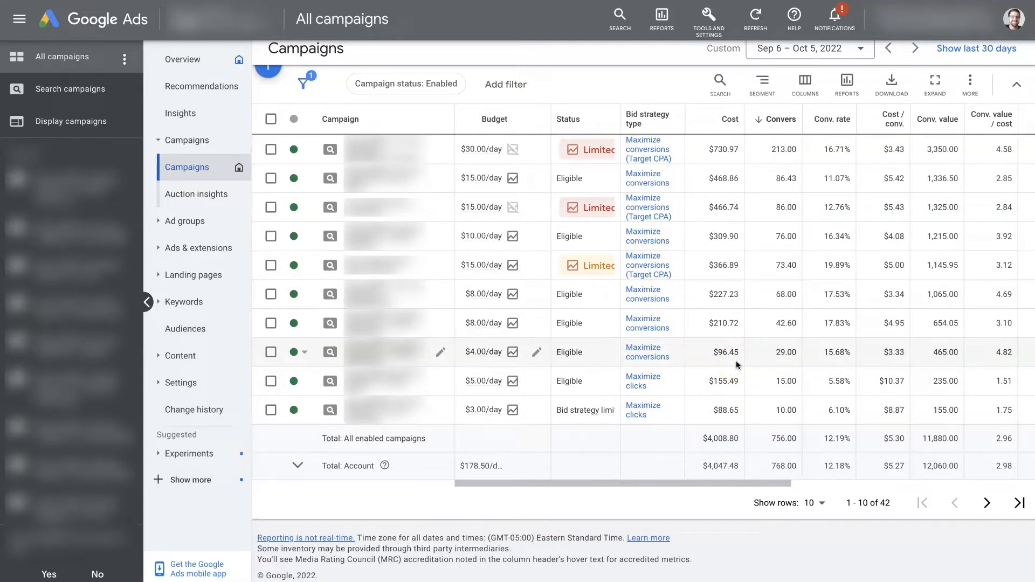
pyautogui.moveTo(769, 415)
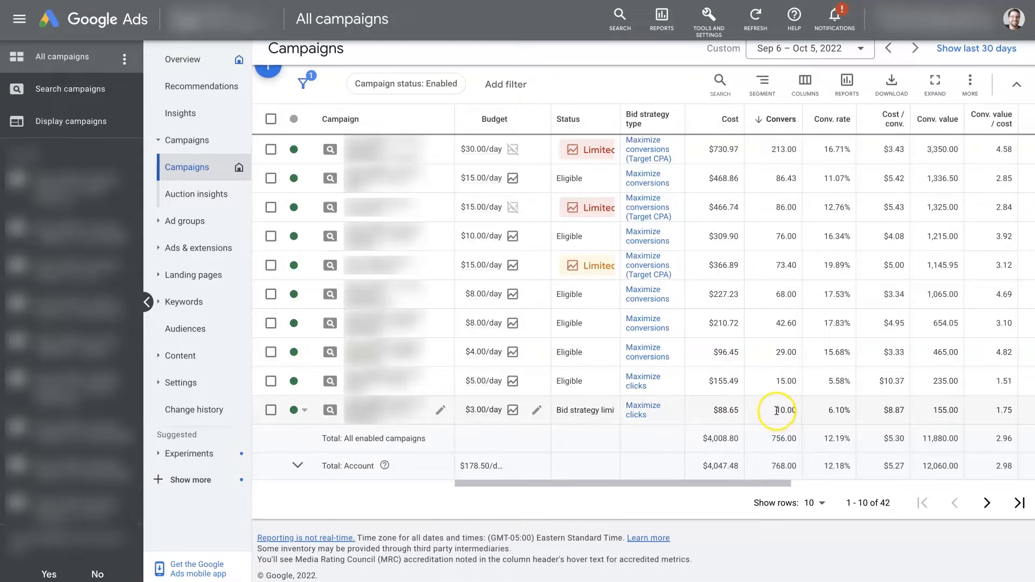
pyautogui.doubleClick(785, 409)
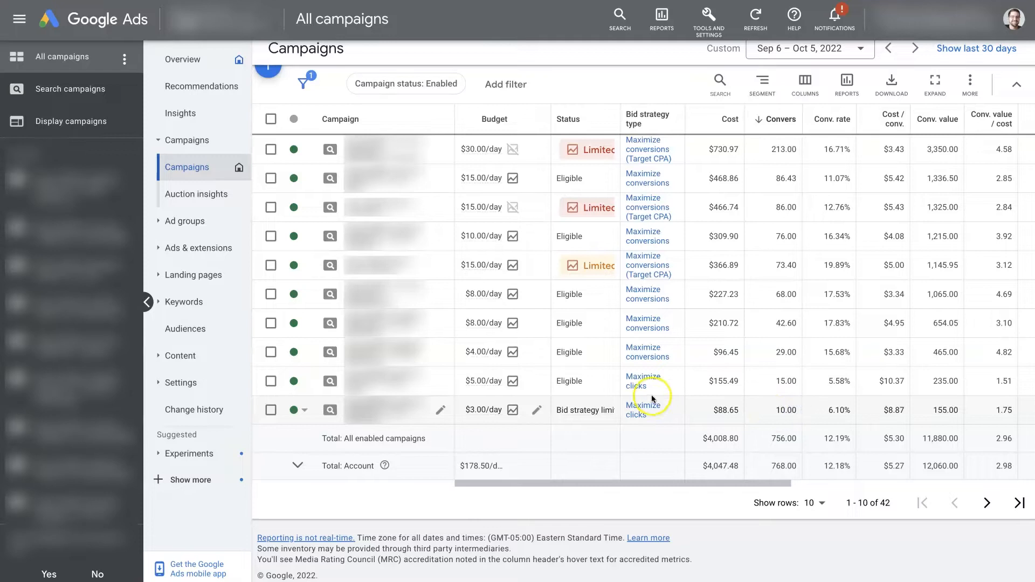
pyautogui.moveTo(639, 406)
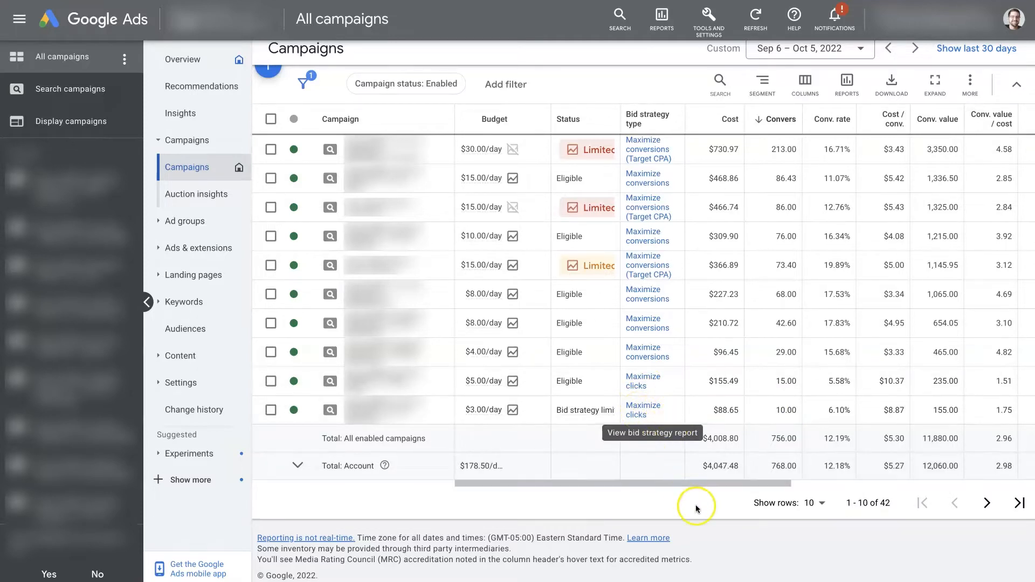
pyautogui.moveTo(742, 544)
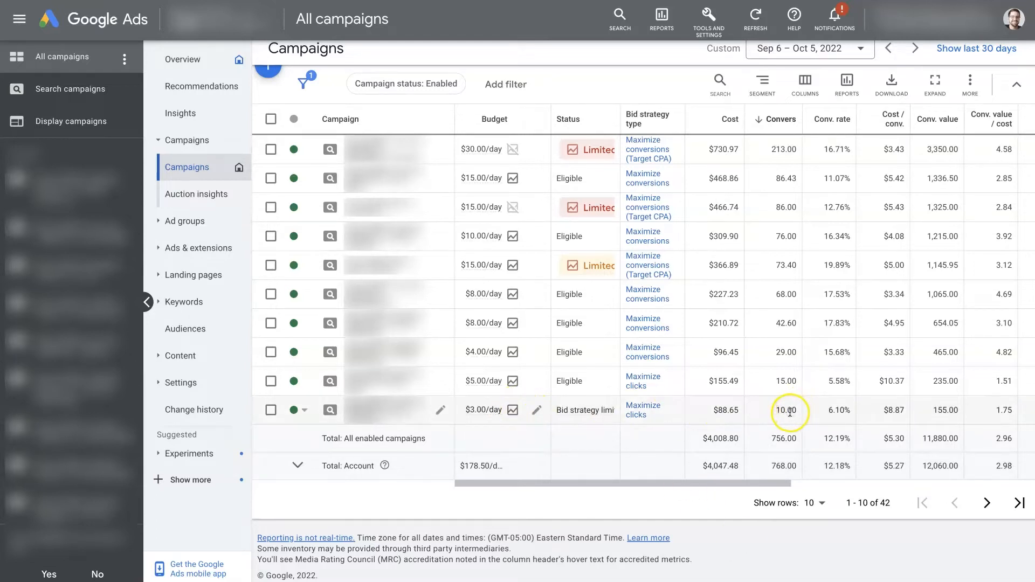
pyautogui.moveTo(785, 418)
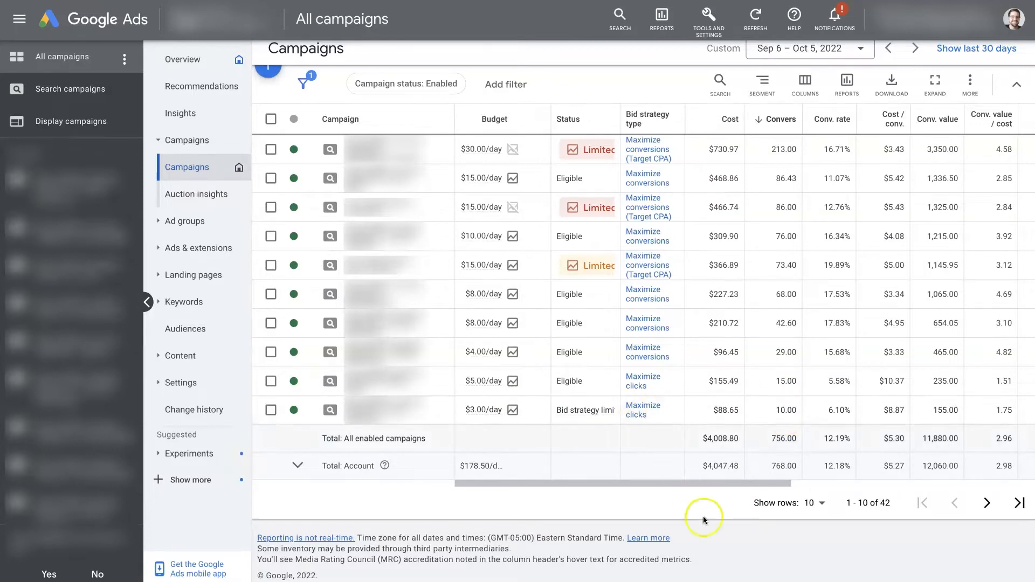
pyautogui.moveTo(760, 539)
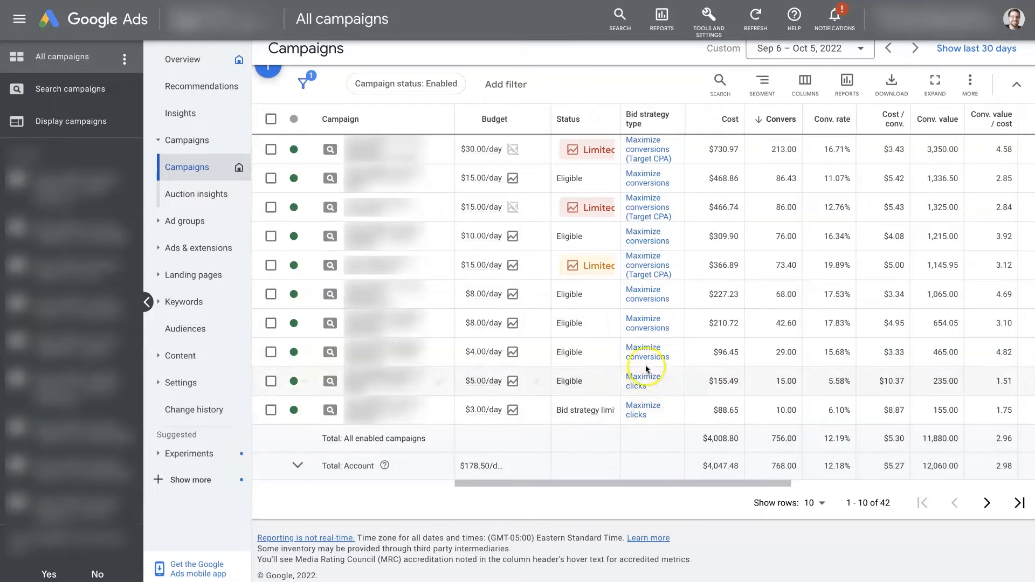
pyautogui.moveTo(770, 545)
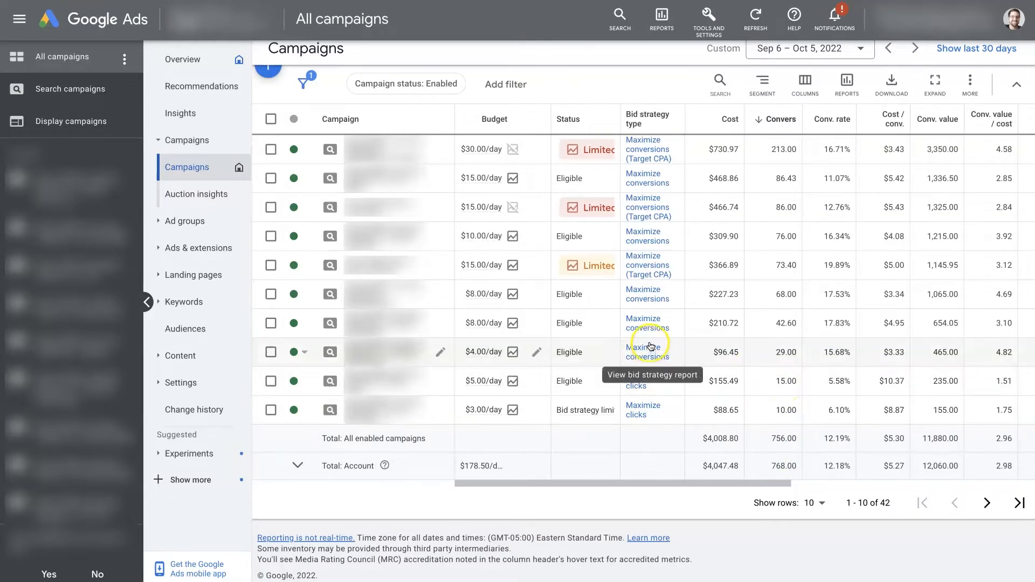
pyautogui.moveTo(778, 544)
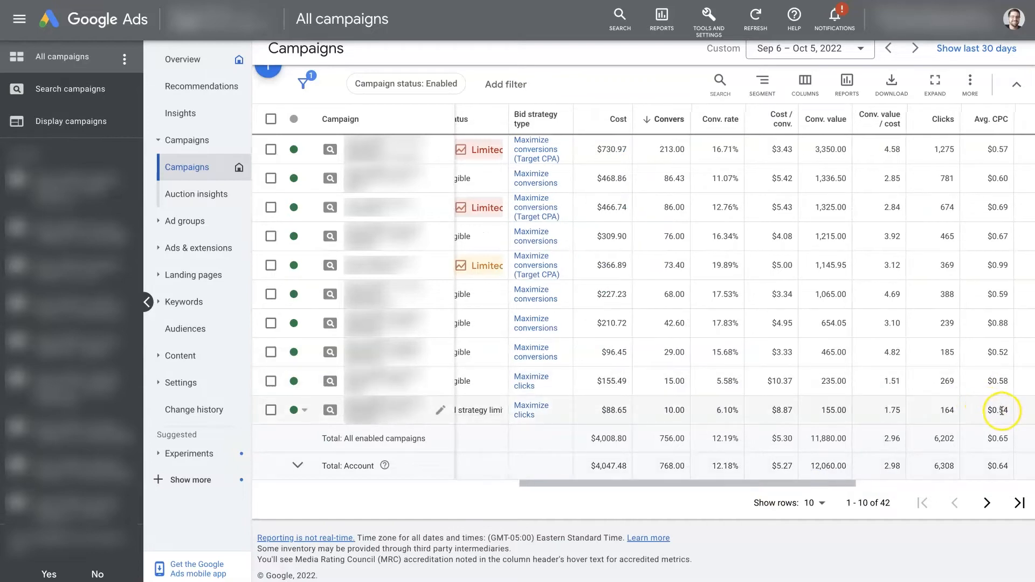
pyautogui.moveTo(993, 420)
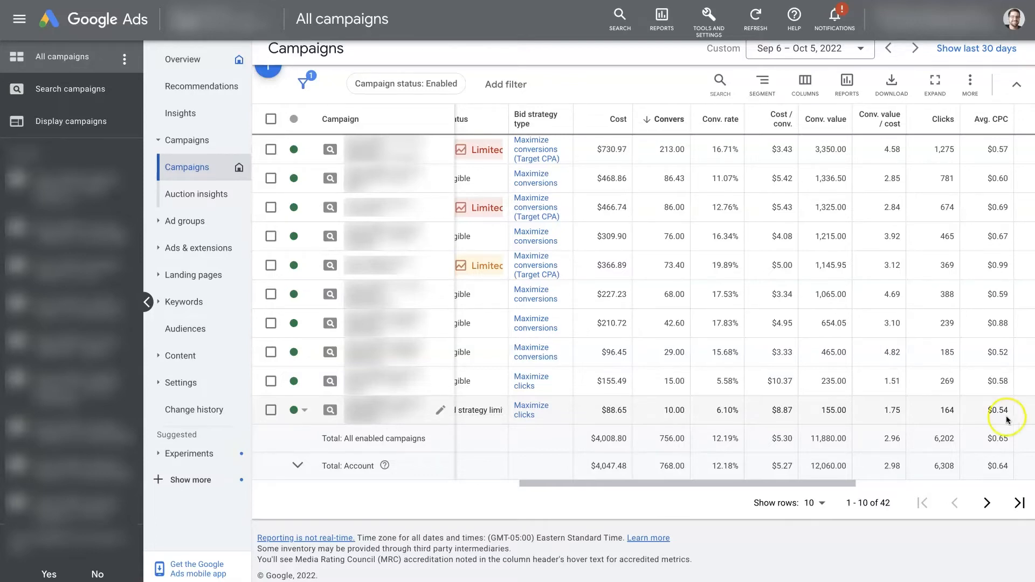
pyautogui.moveTo(1003, 410)
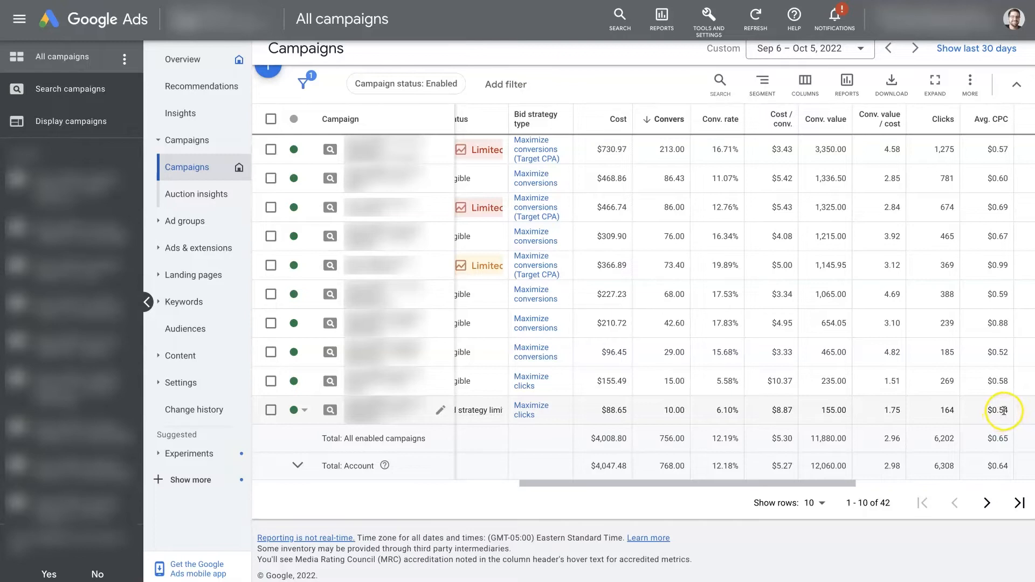
pyautogui.moveTo(1003, 418)
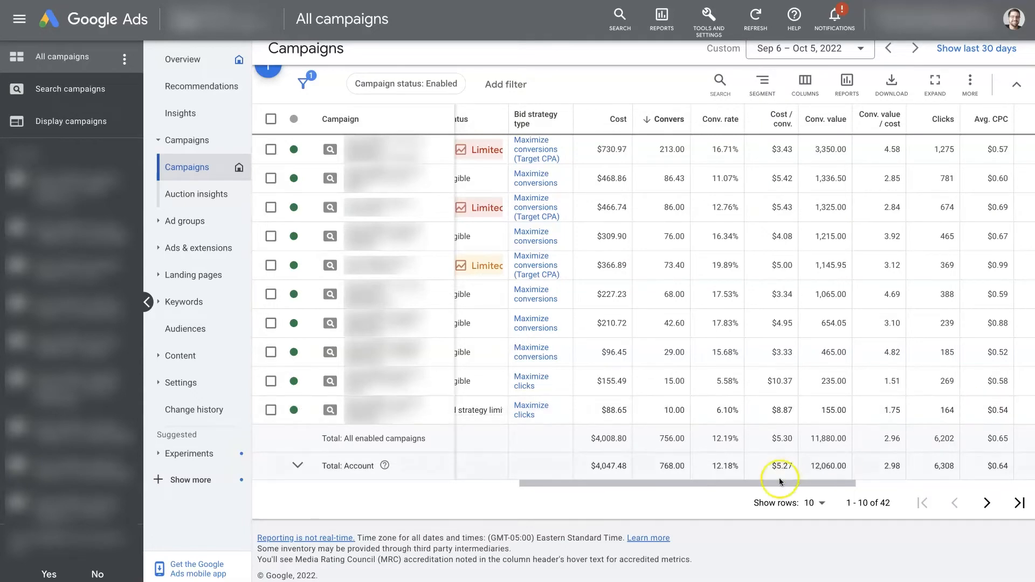
pyautogui.moveTo(779, 482); pyautogui.dragTo(658, 484)
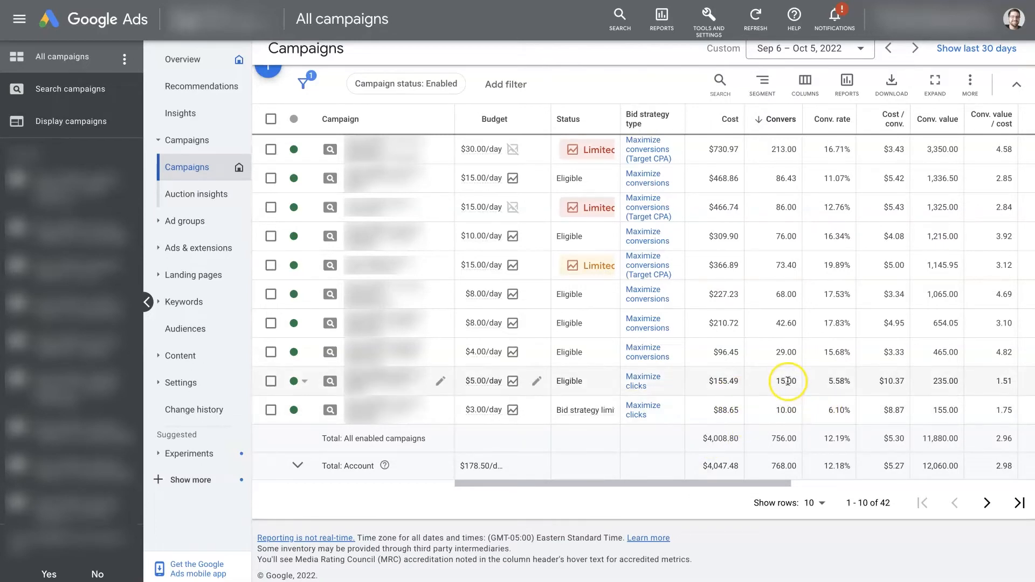
pyautogui.moveTo(785, 390)
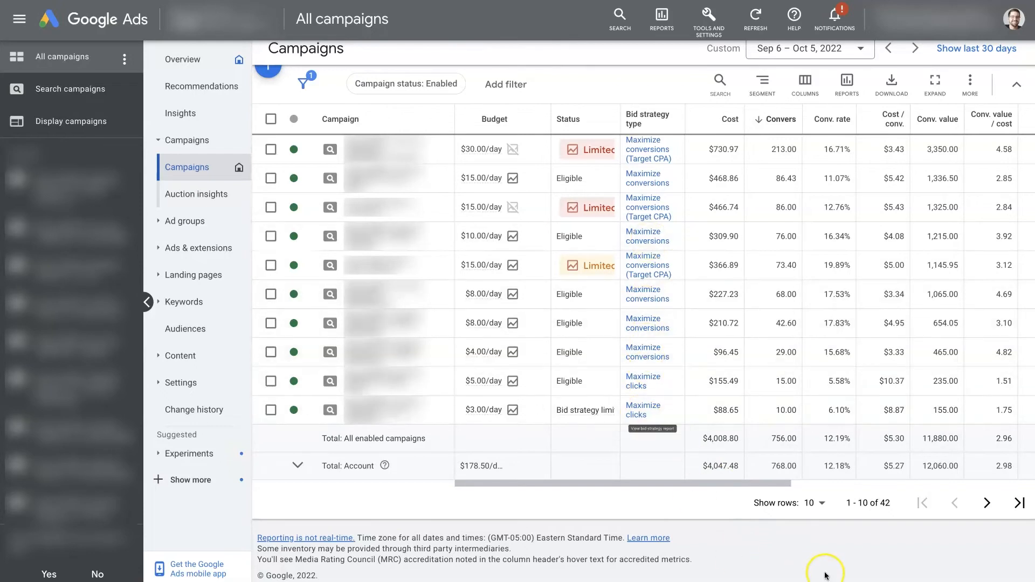
pyautogui.moveTo(852, 556)
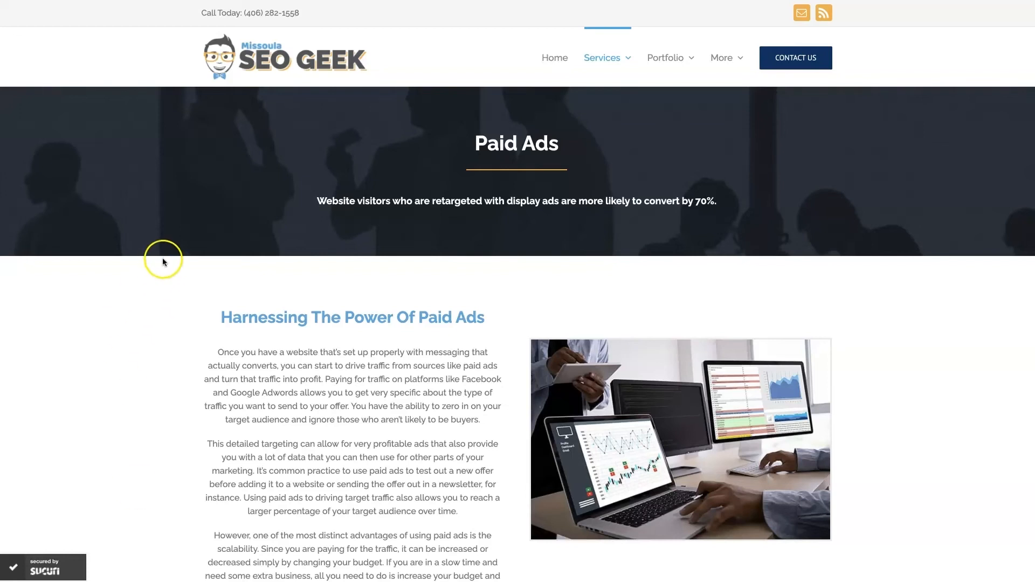
pyautogui.moveTo(937, 362)
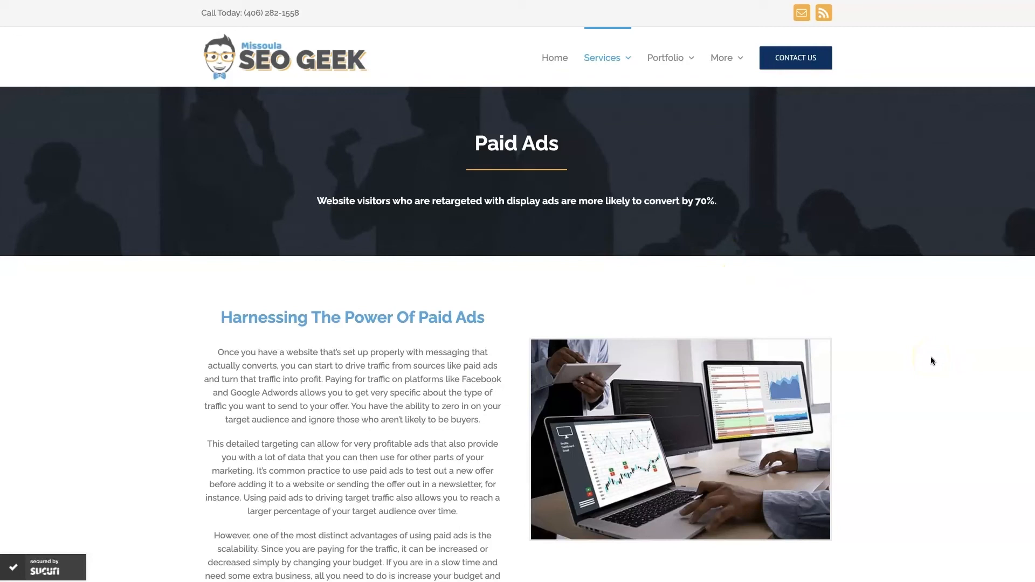
pyautogui.moveTo(933, 361)
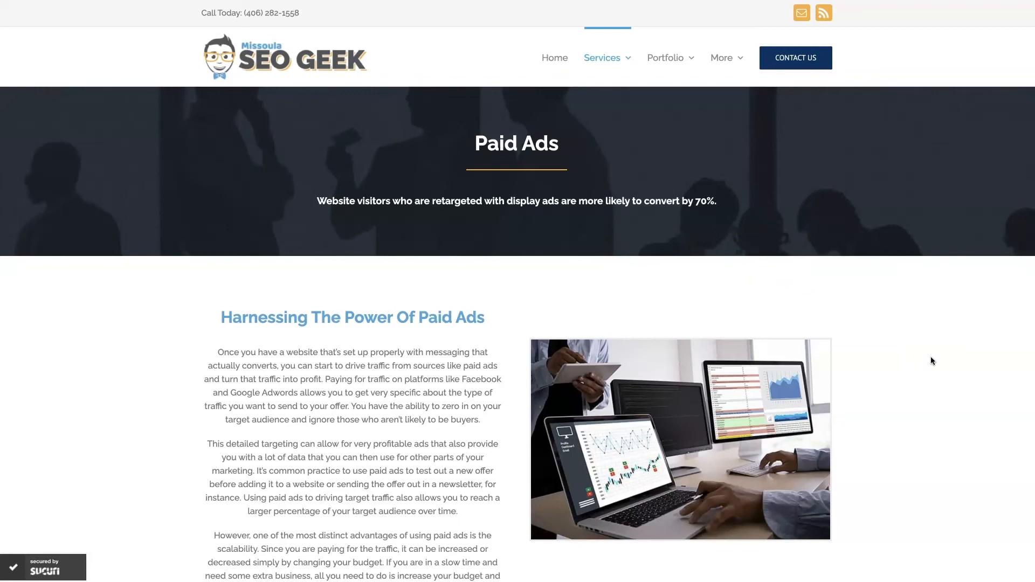
# Scroll down to the Increase Sales With Google Ads section and client testimonials
pyautogui.scroll(-3)
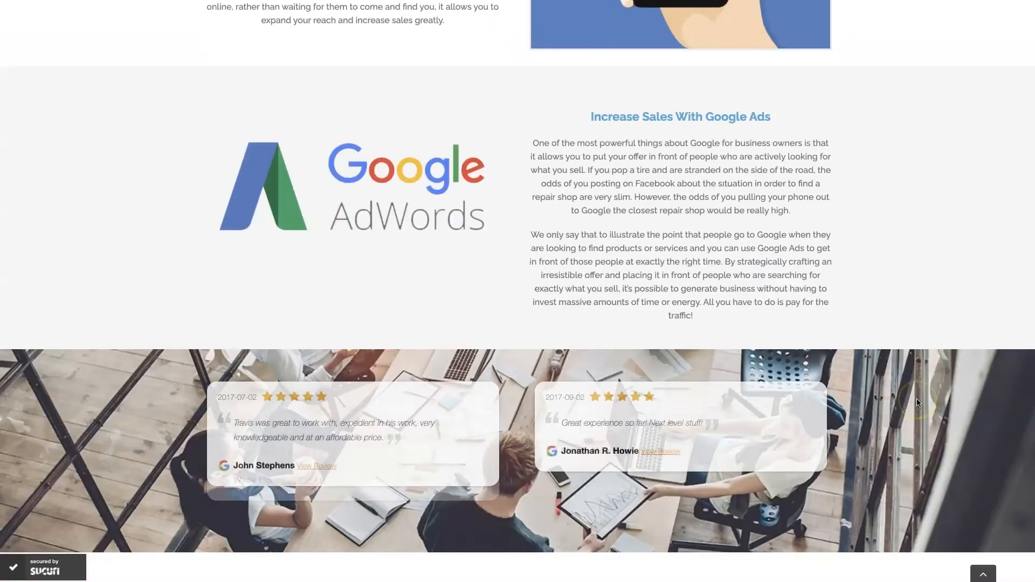
pyautogui.scroll(-3)
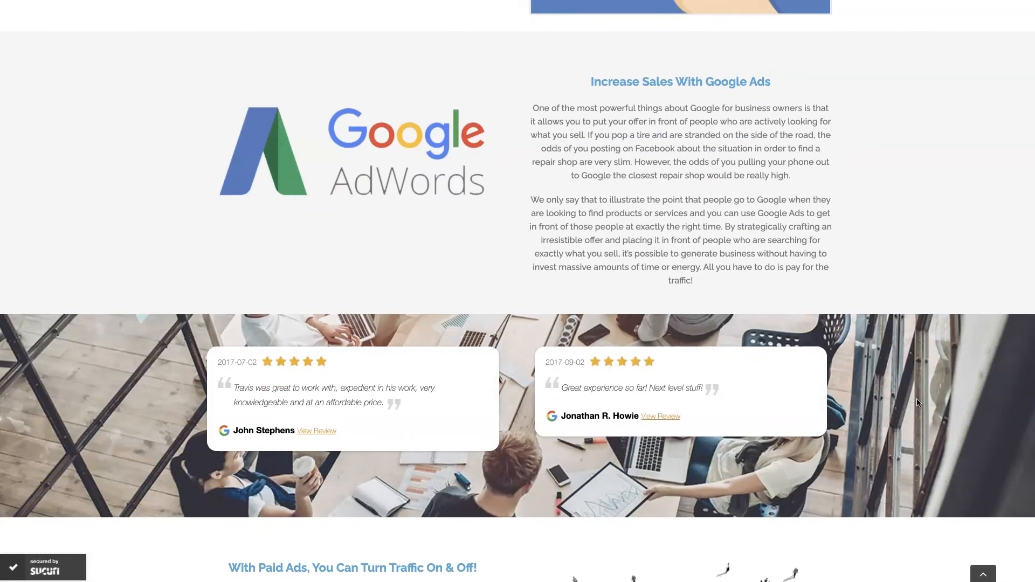
pyautogui.scroll(-3)
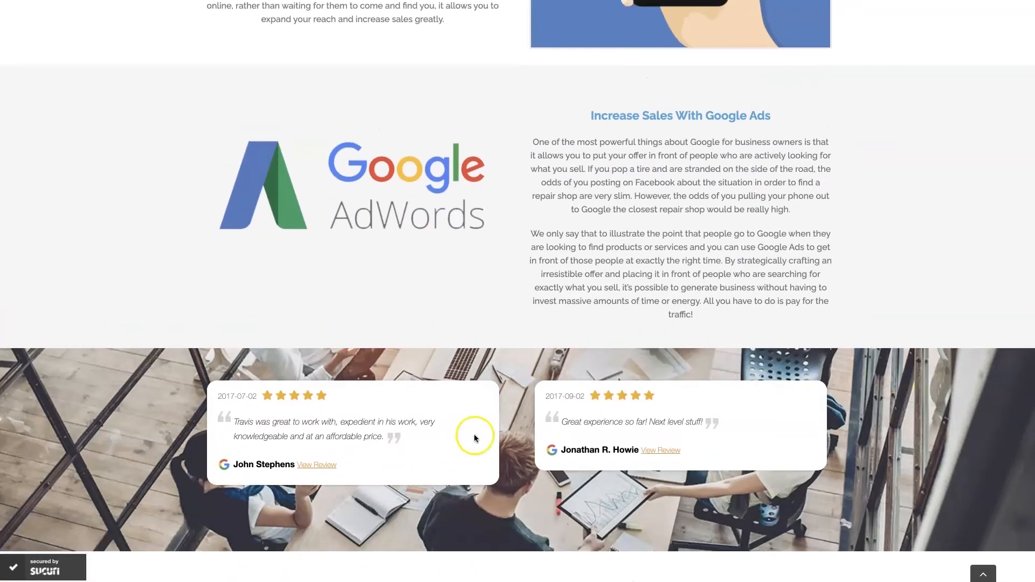
pyautogui.moveTo(915, 289)
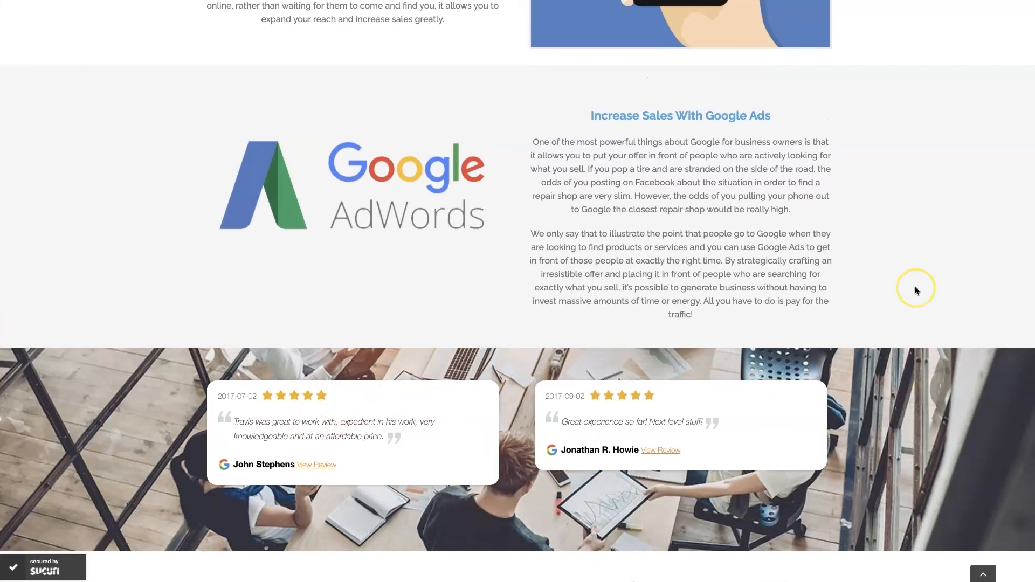